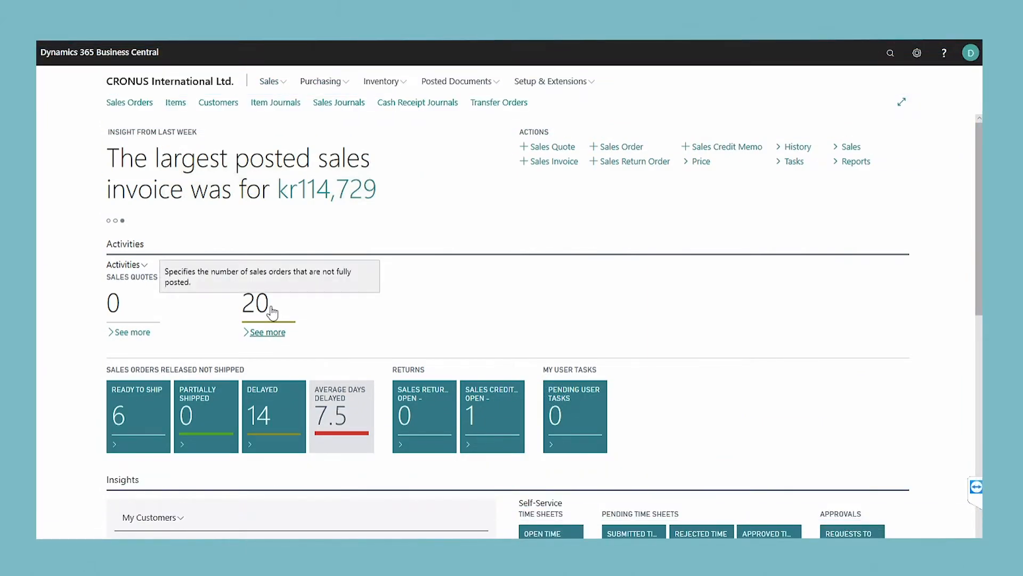
mouse_move(277, 312)
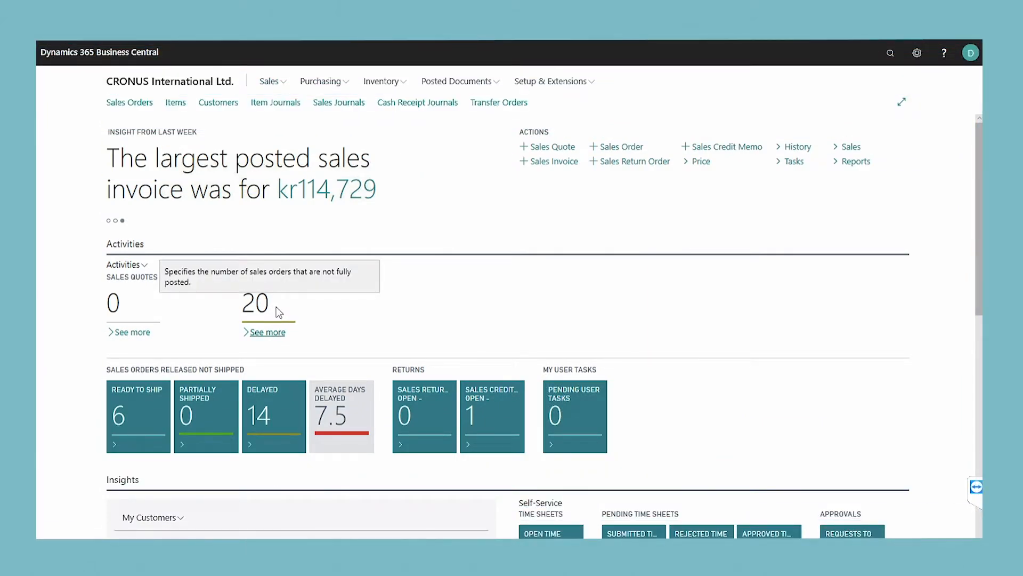
Open the 20 not-fully-posted sales orders from the Role Center tile.
click(267, 331)
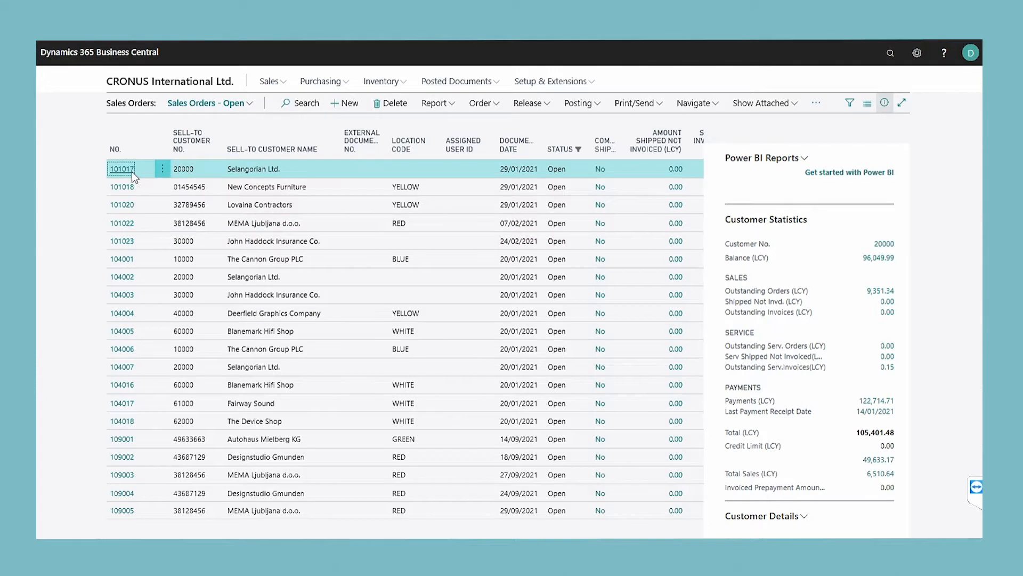
mouse_move(122, 168)
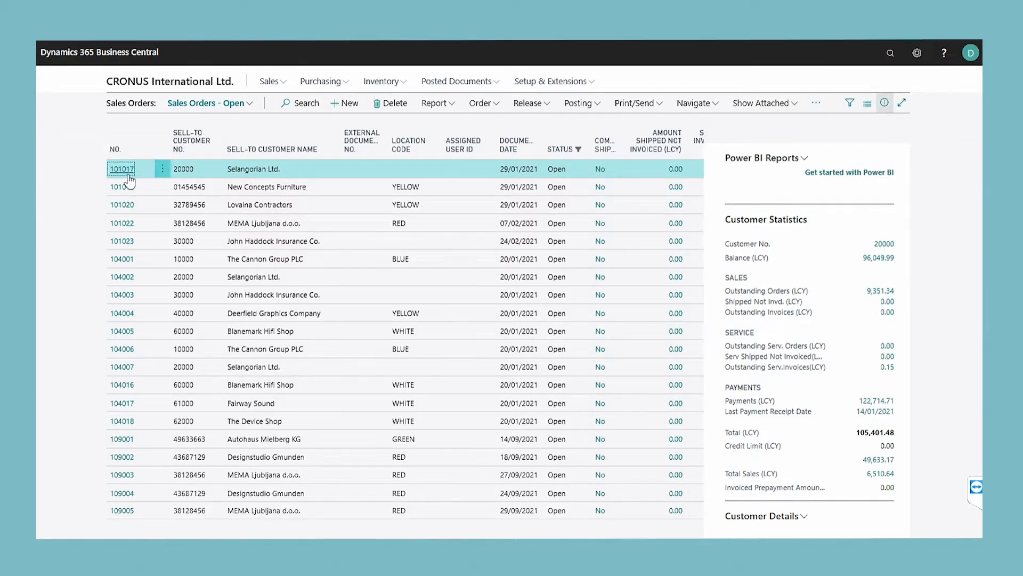
Open sales order 101017 for Selangorian Ltd. from the list.
click(122, 169)
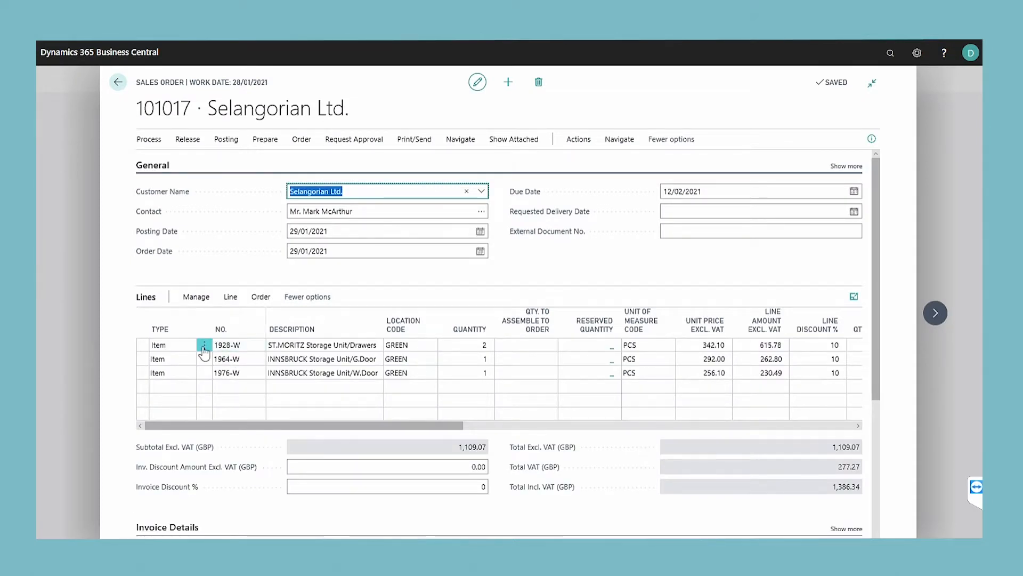
Choose Create Purchase Invoice from the order's additional actions menu.
click(204, 344)
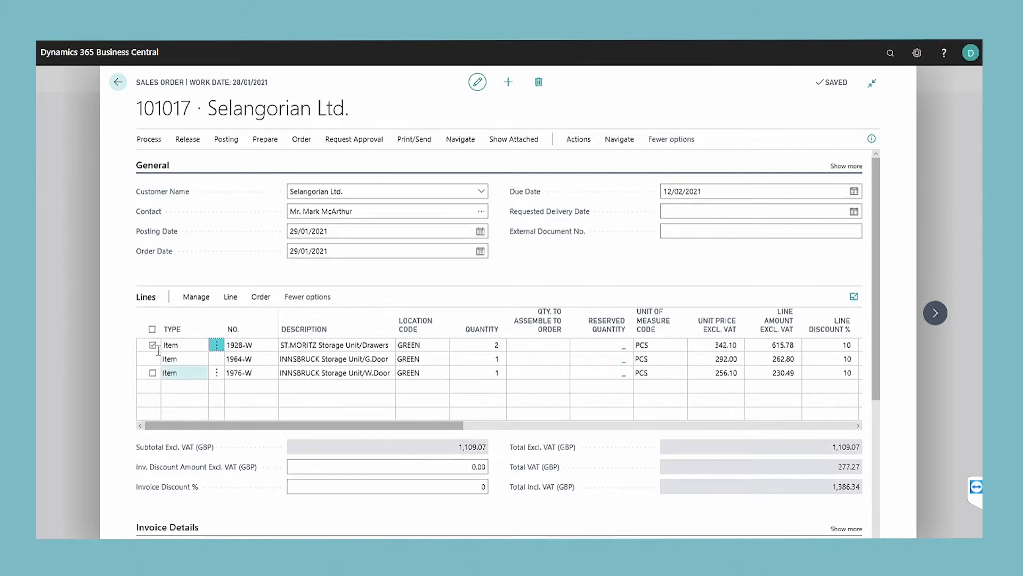
click(152, 329)
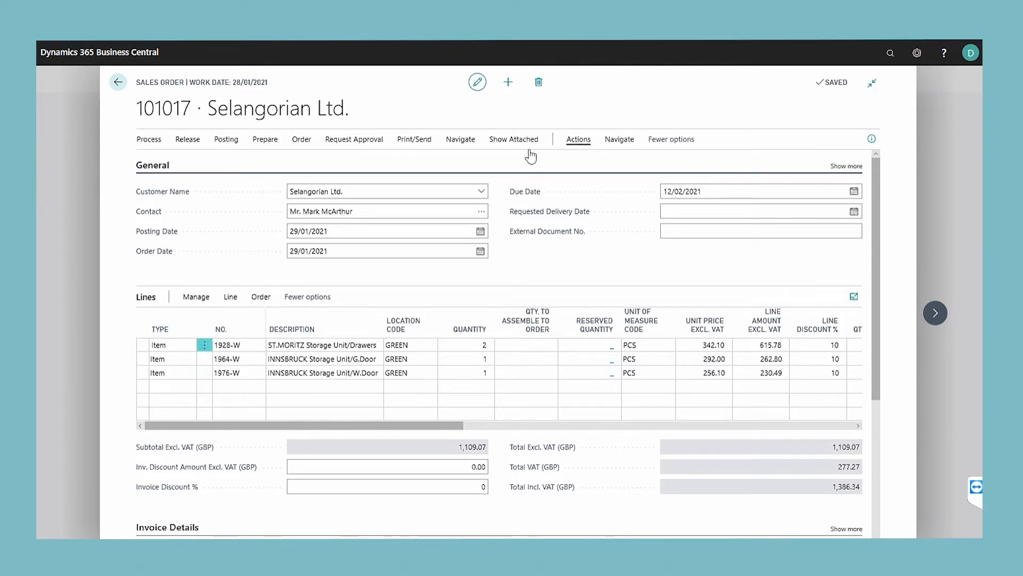
click(576, 139)
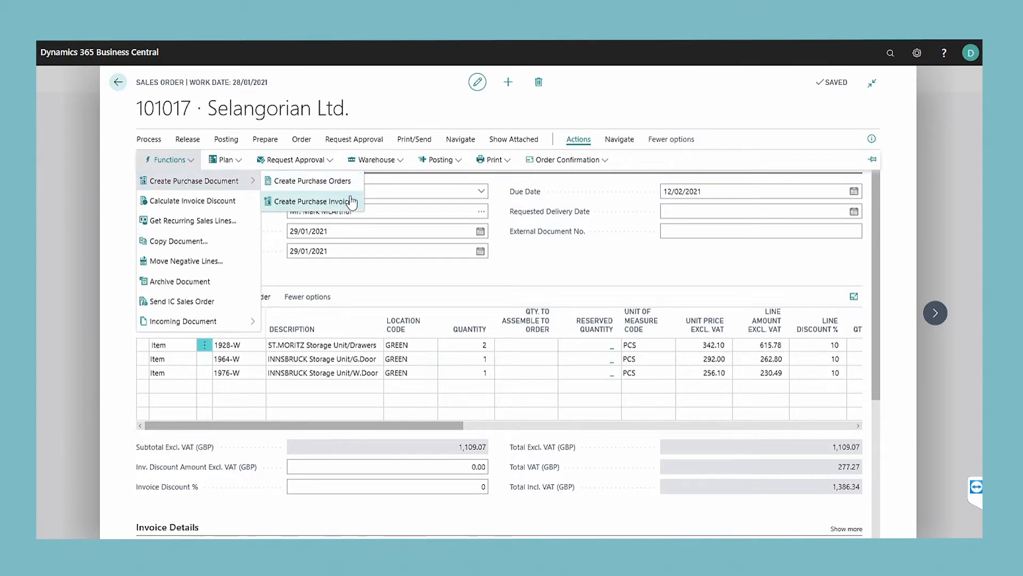
click(318, 201)
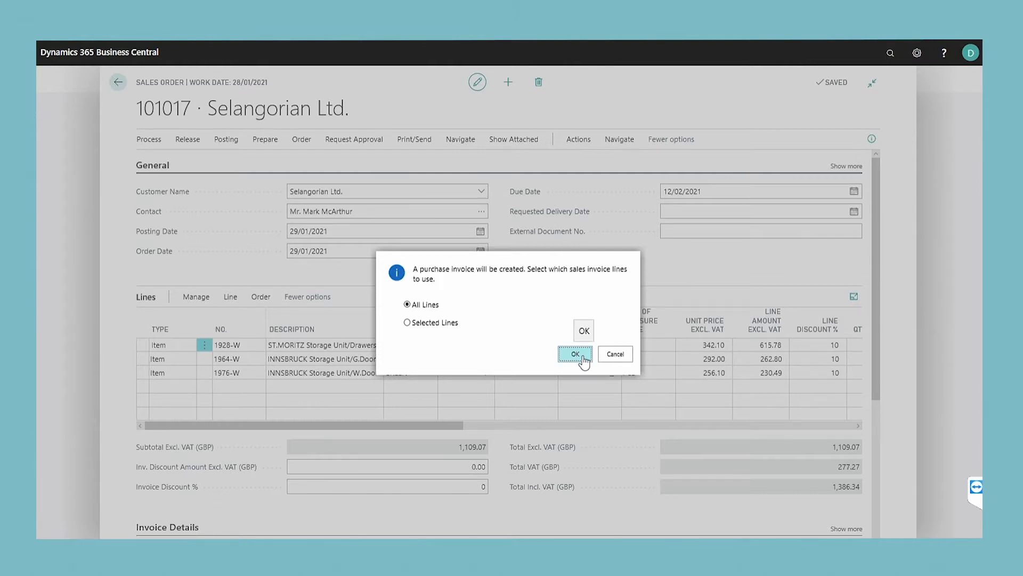
Confirm All Lines of order 101017 for the purchase invoice.
click(575, 353)
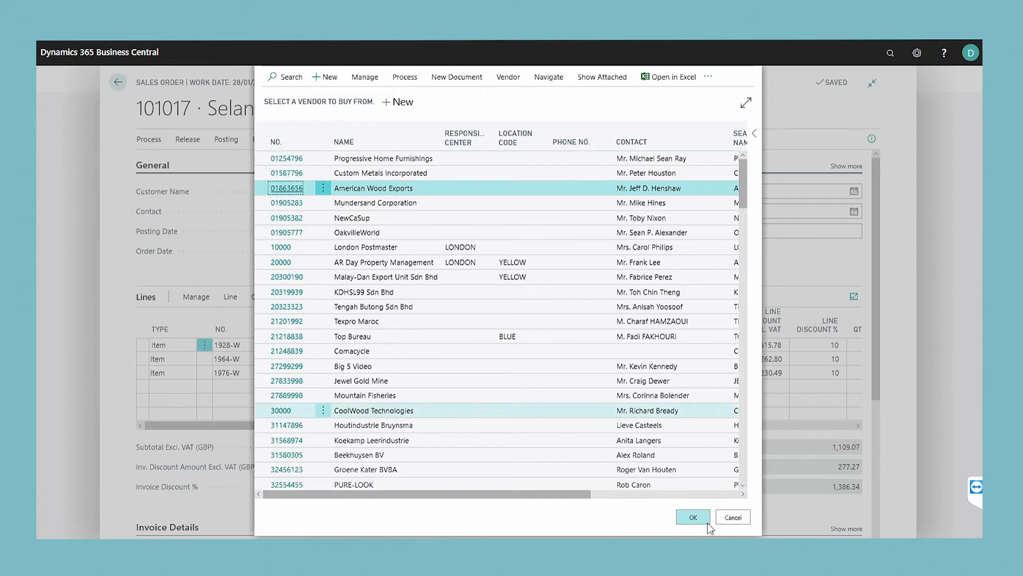
Select American Wood Exports as the purchase invoice vendor and confirm.
click(692, 517)
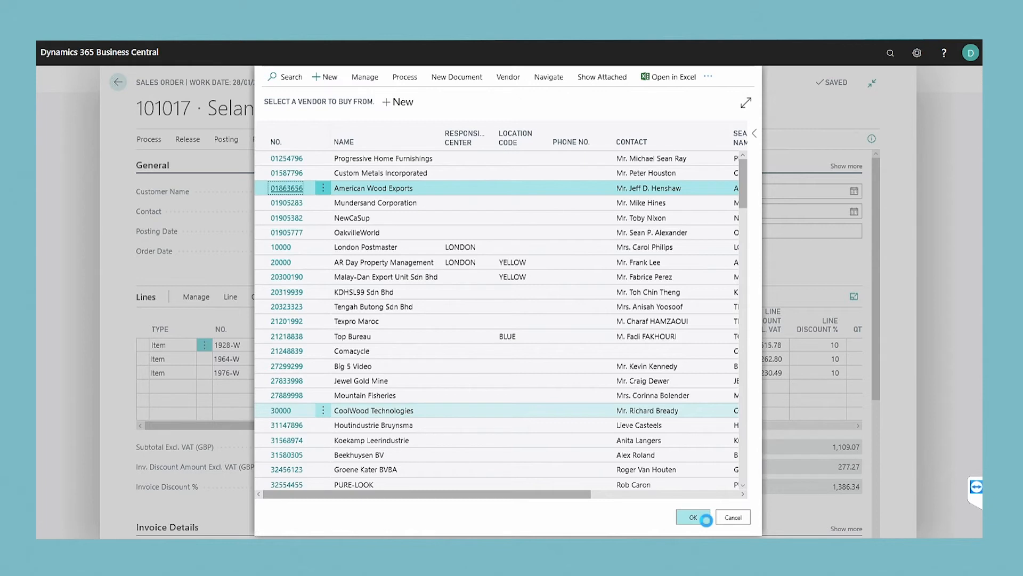
click(692, 516)
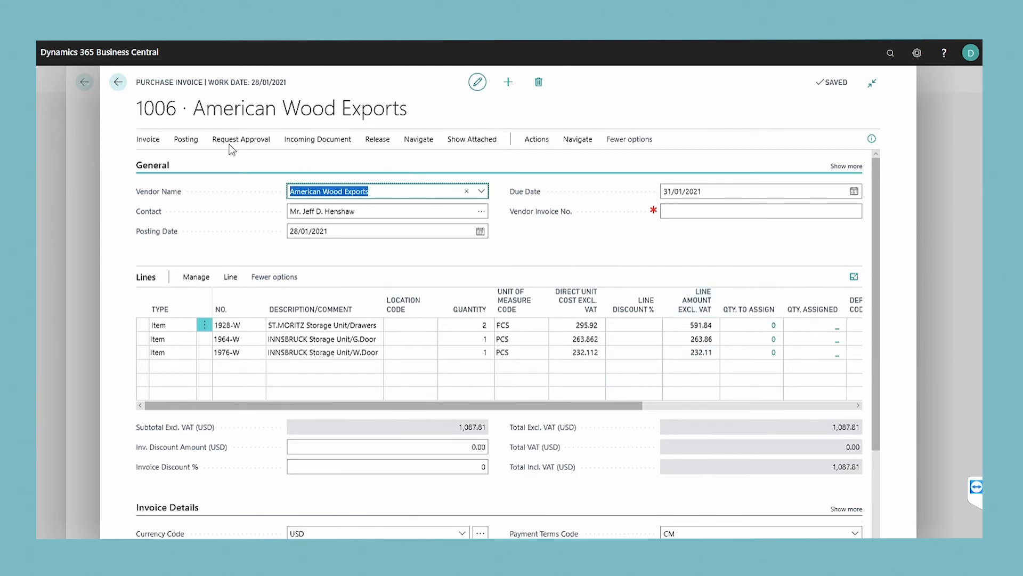
Show Post, Post and Print, and Preview Posting for invoice 1006.
click(186, 139)
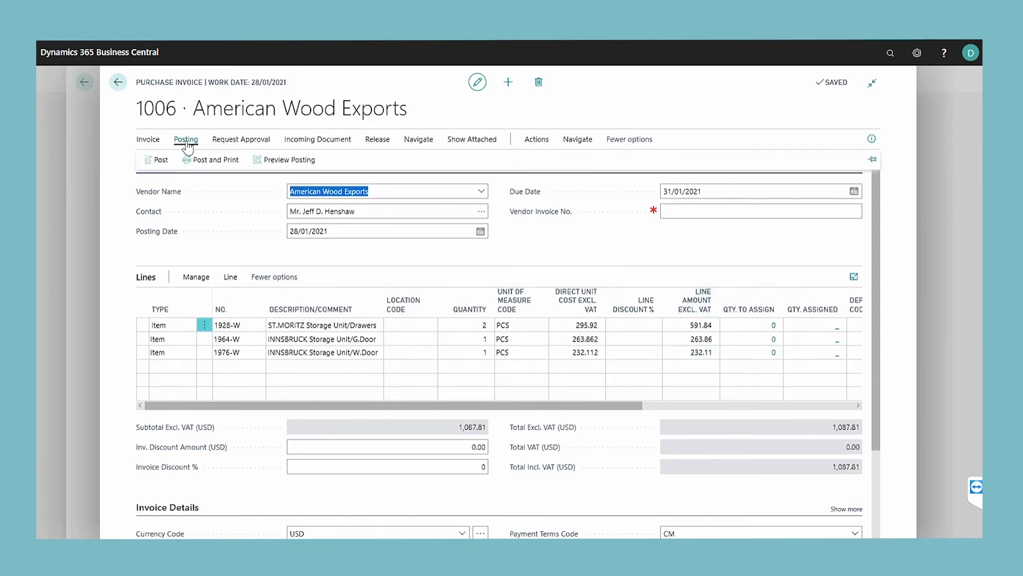